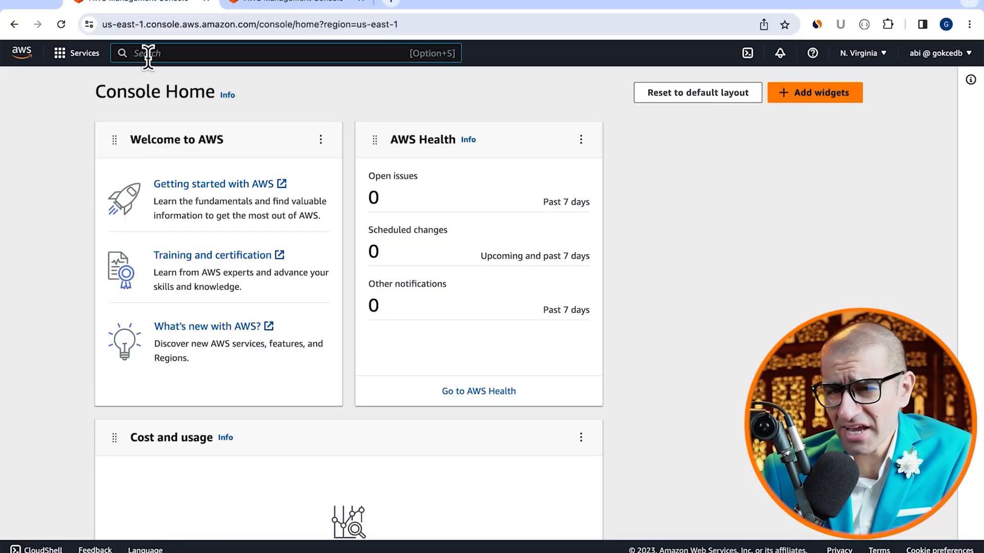
Open Lambda and start creating a new function named myCanaryFunc.
text(lambda)
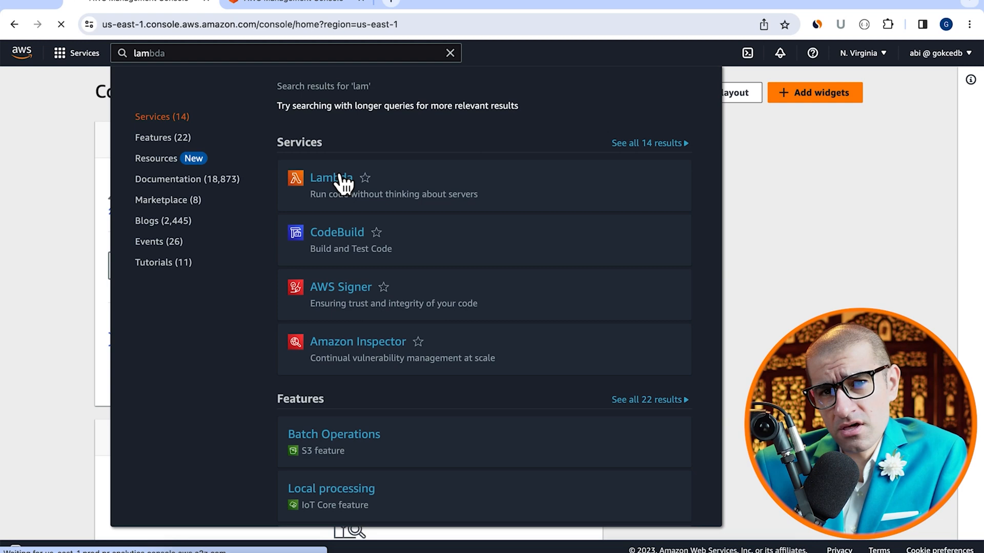
click(330, 178)
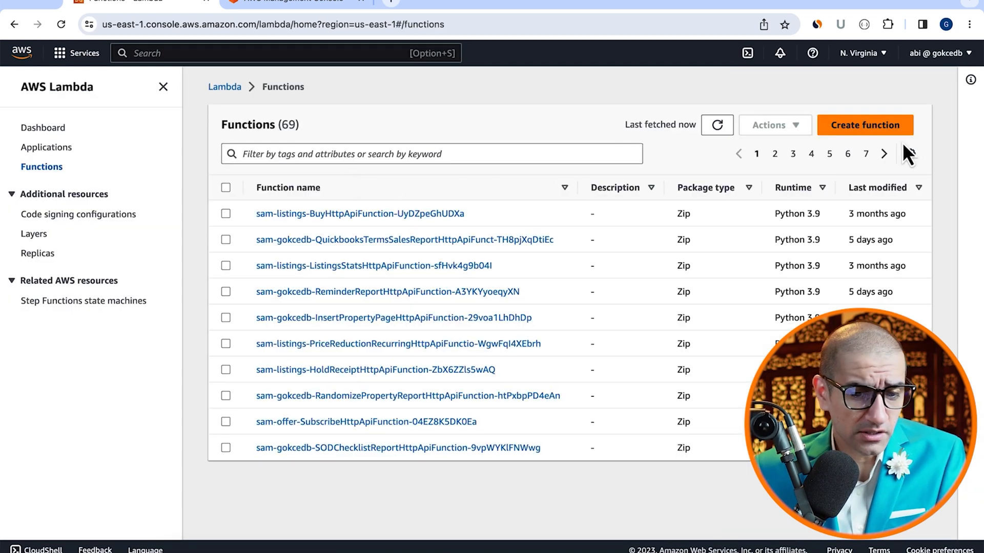
click(864, 125)
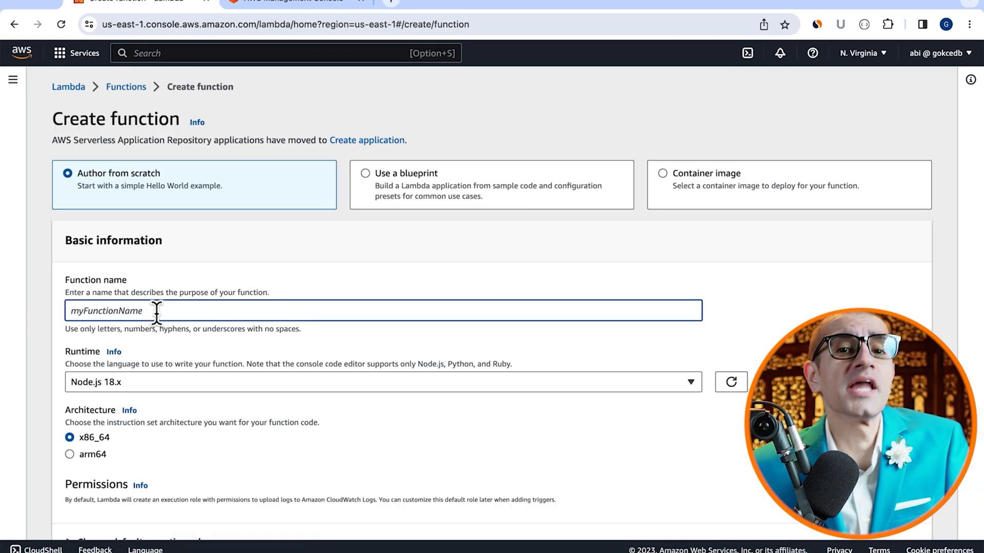
text(myCanaryFun)
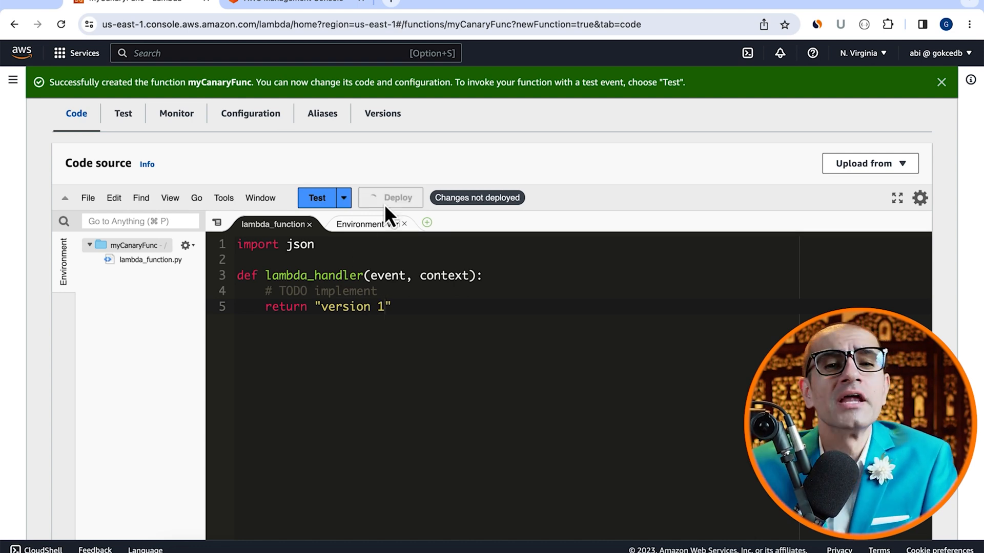
Run a test event named 'test' on myCanaryFunc and check for the 'version 1' response.
click(390, 198)
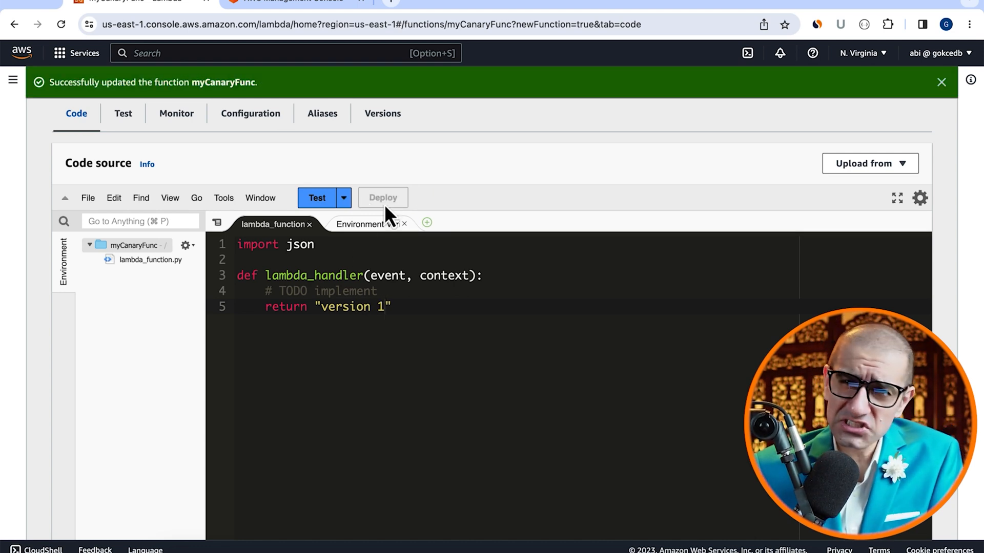
click(343, 197)
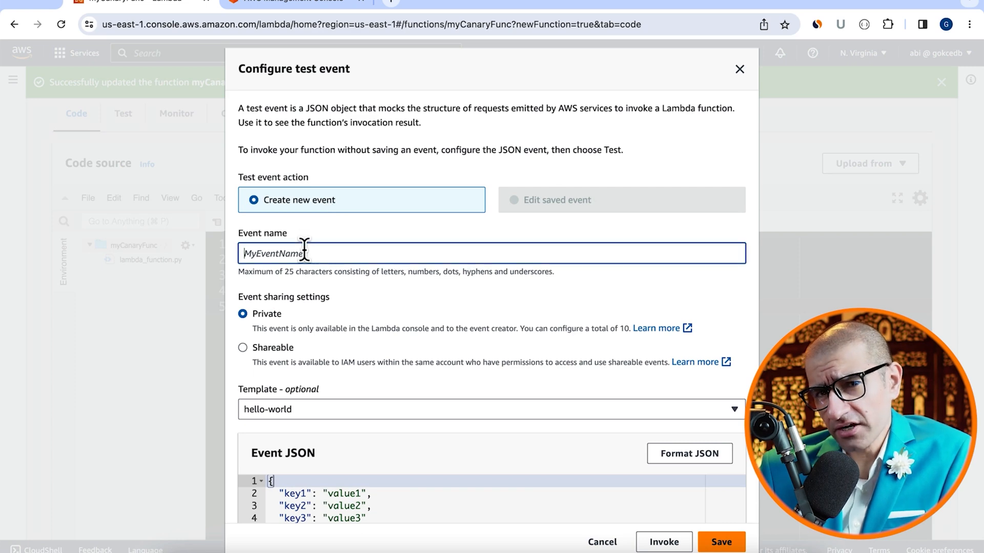
text(test)
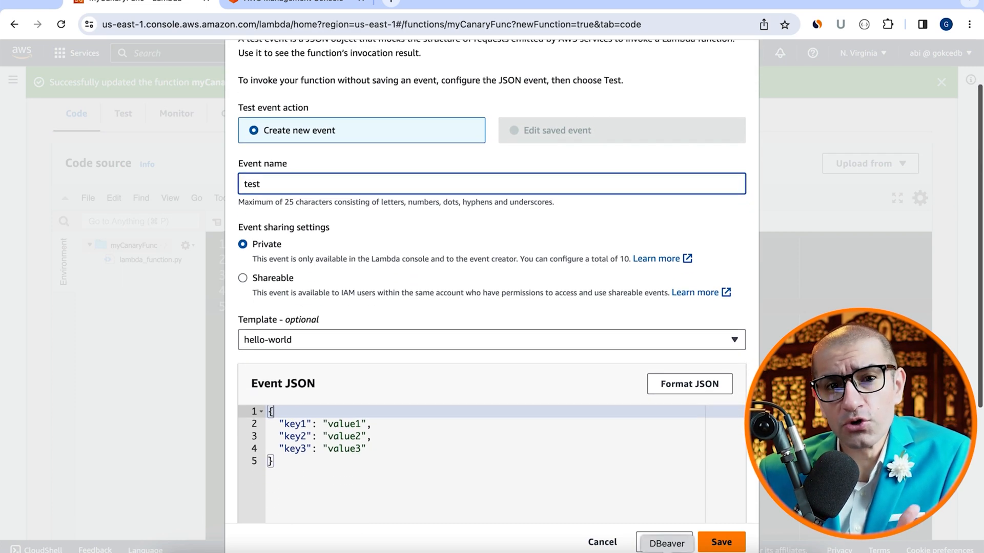
click(721, 542)
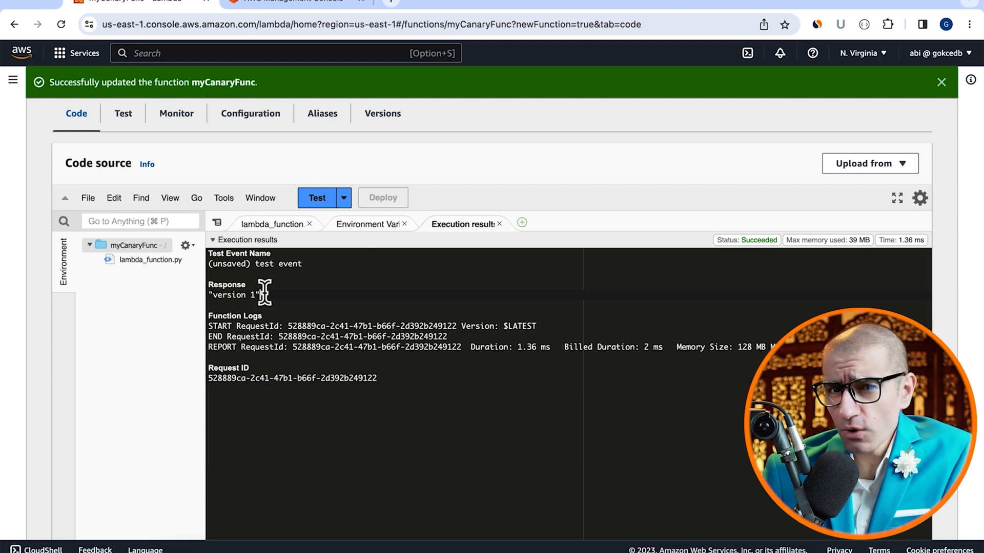
scroll(down, 3)
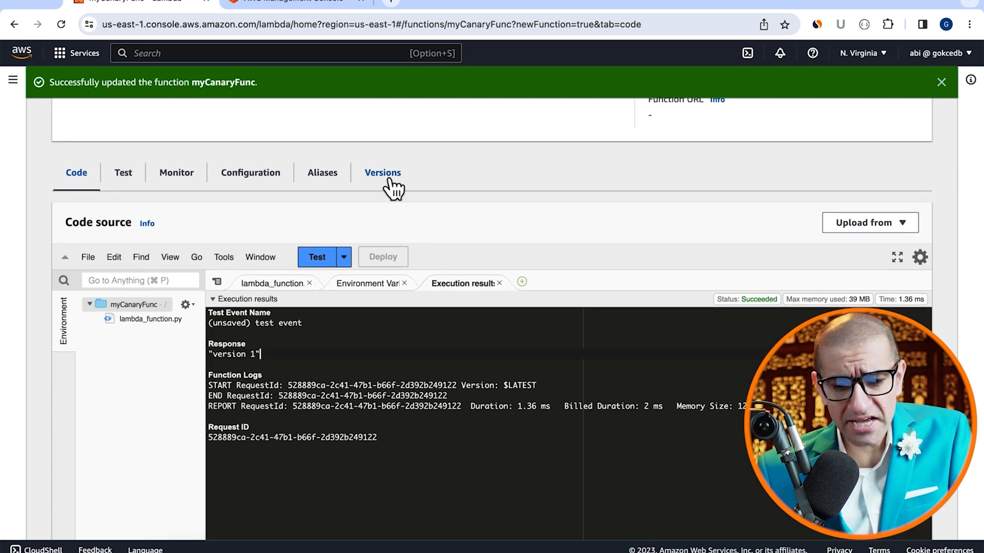
Publish version 1 of myCanaryFunc with the description 'v1'.
click(382, 173)
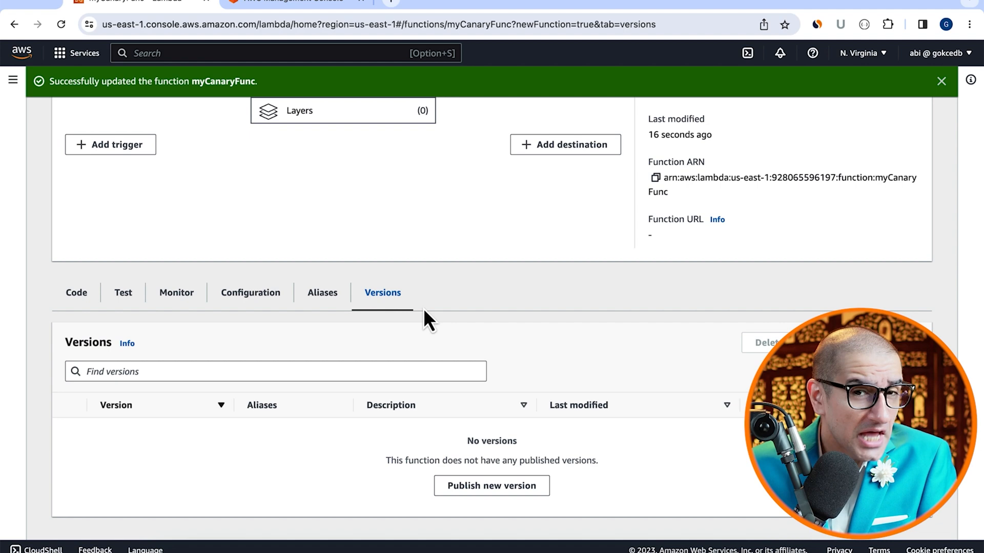
click(491, 485)
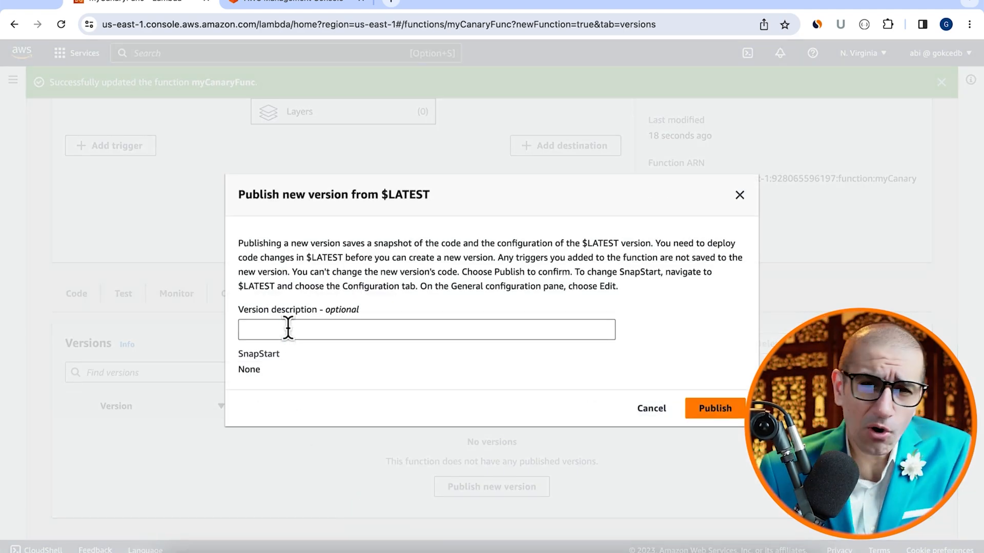
text(v1)
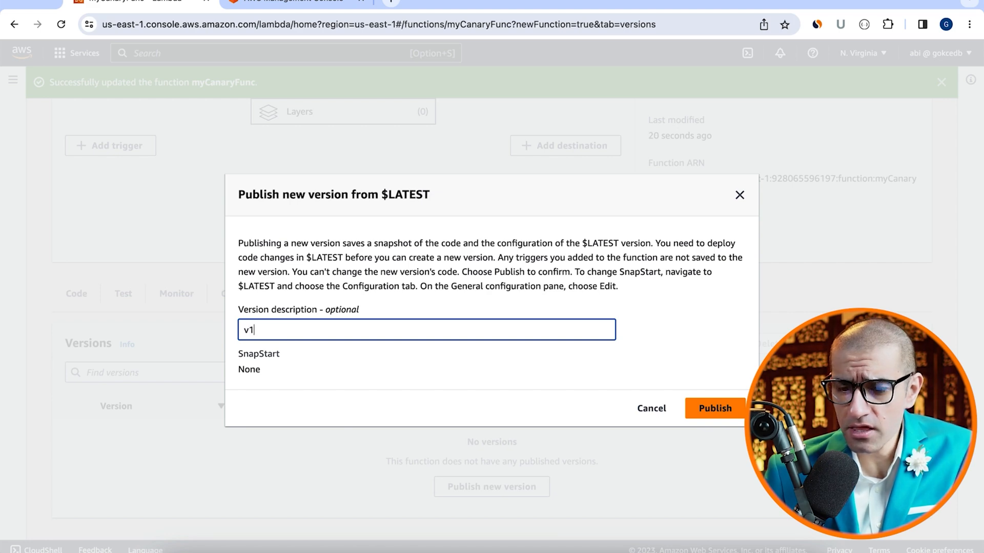
click(715, 409)
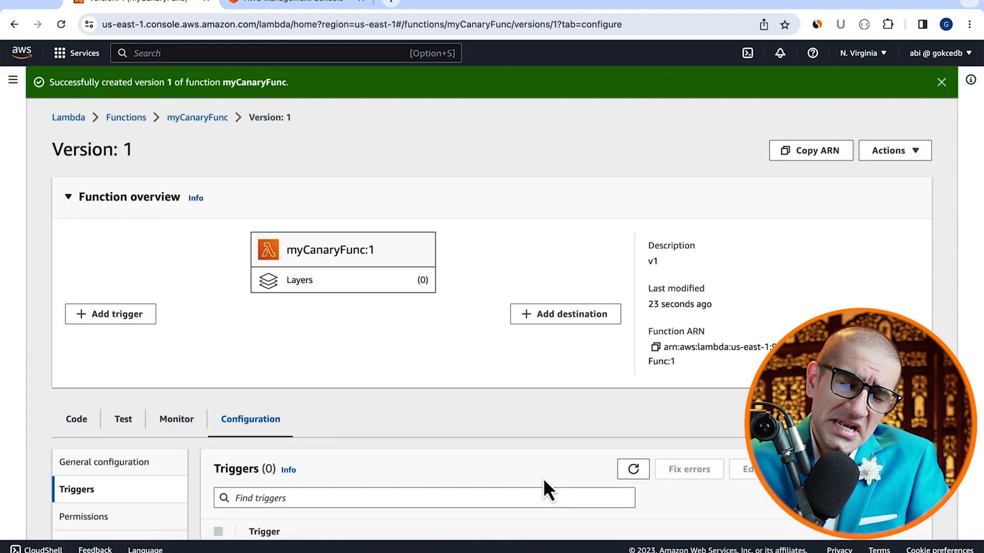
mouse_move(232, 169)
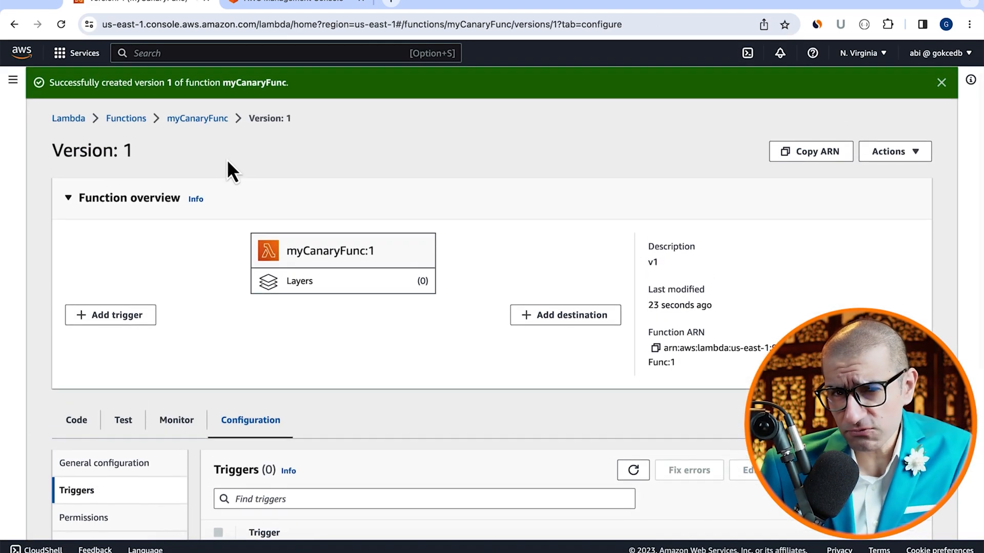
Deploy myCanaryFunc code returning 'version 2' and verify it with the 'test' event.
click(196, 117)
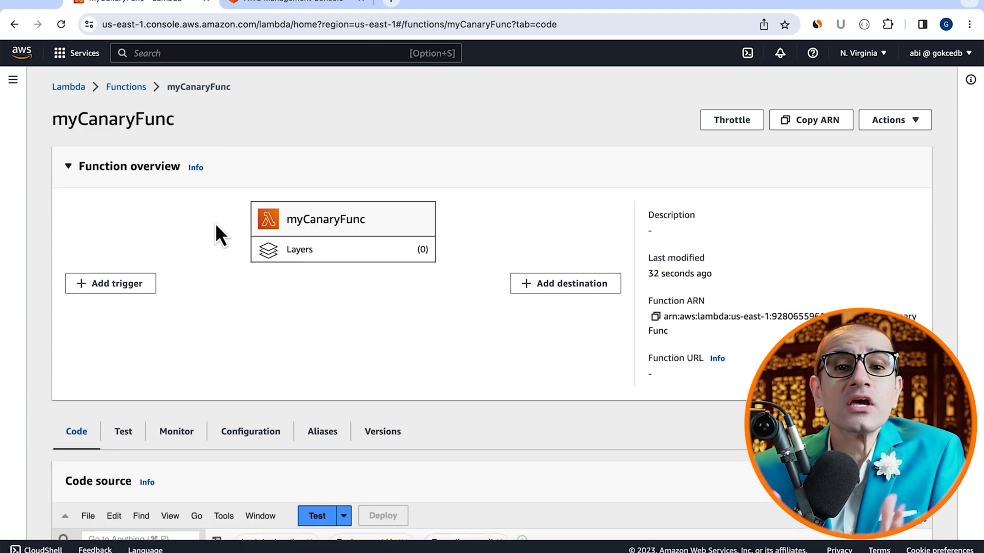
scroll(down, 3)
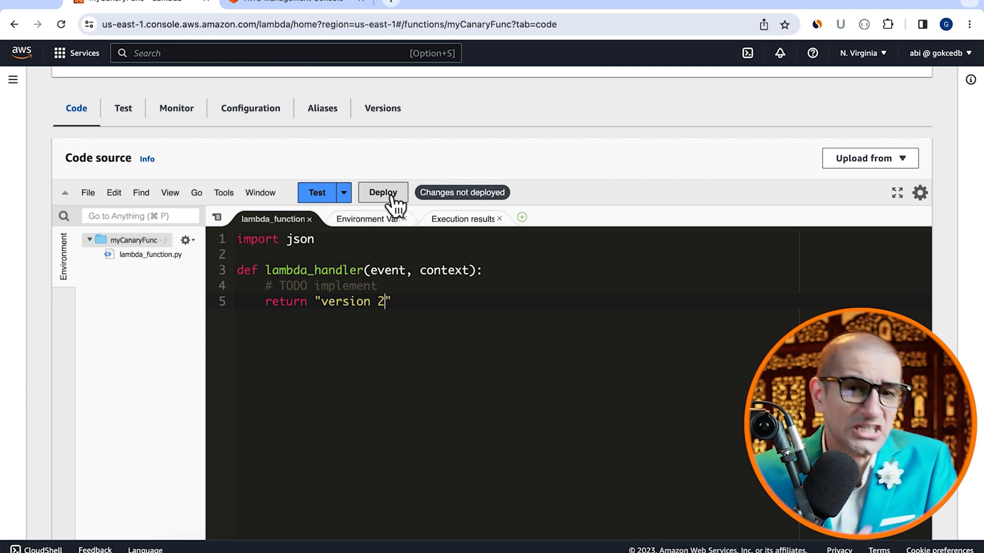
click(383, 193)
text(te)
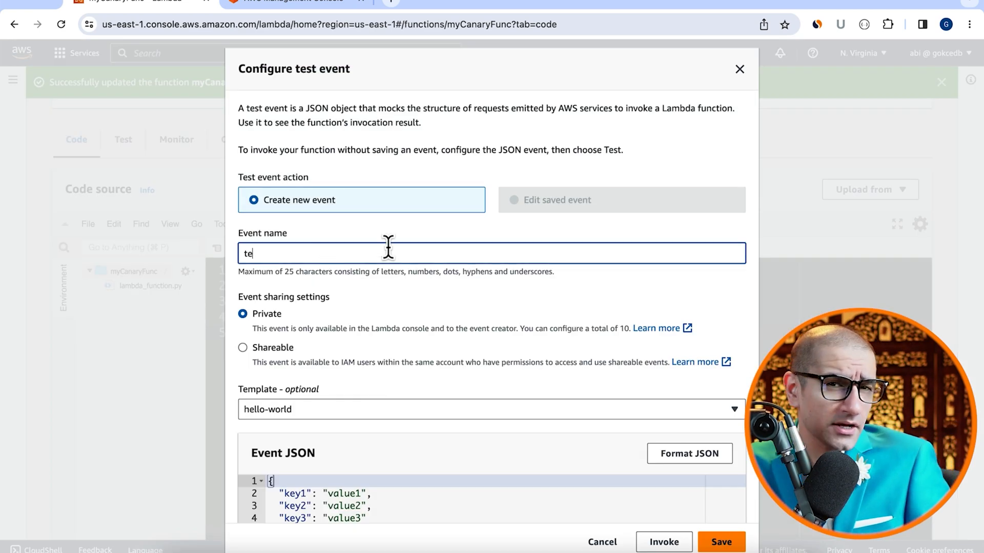
click(663, 542)
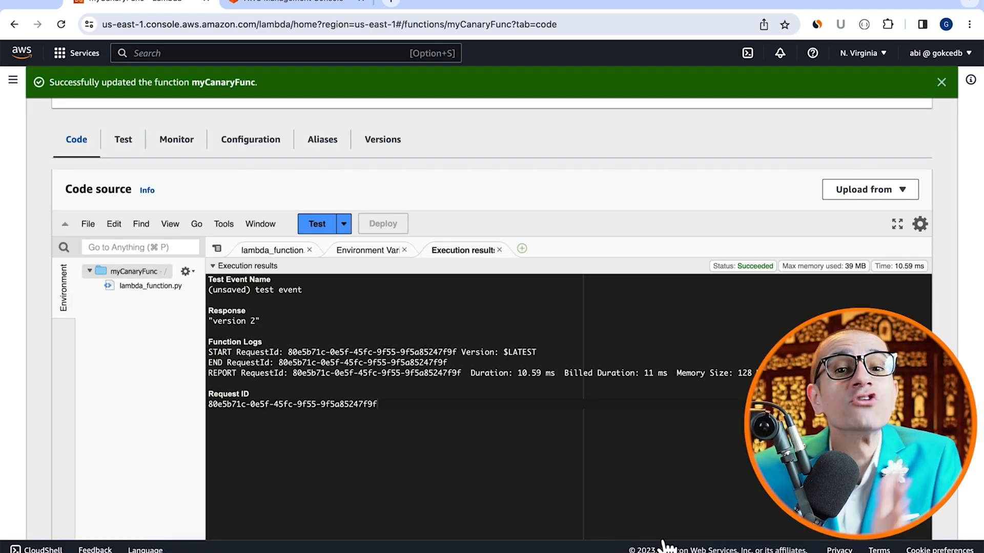
scroll(down, 3)
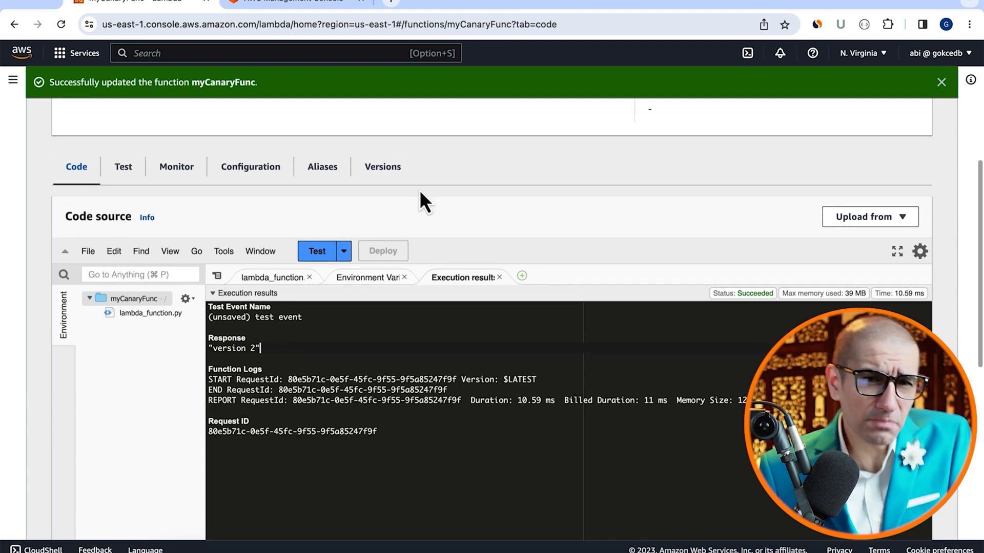
click(382, 166)
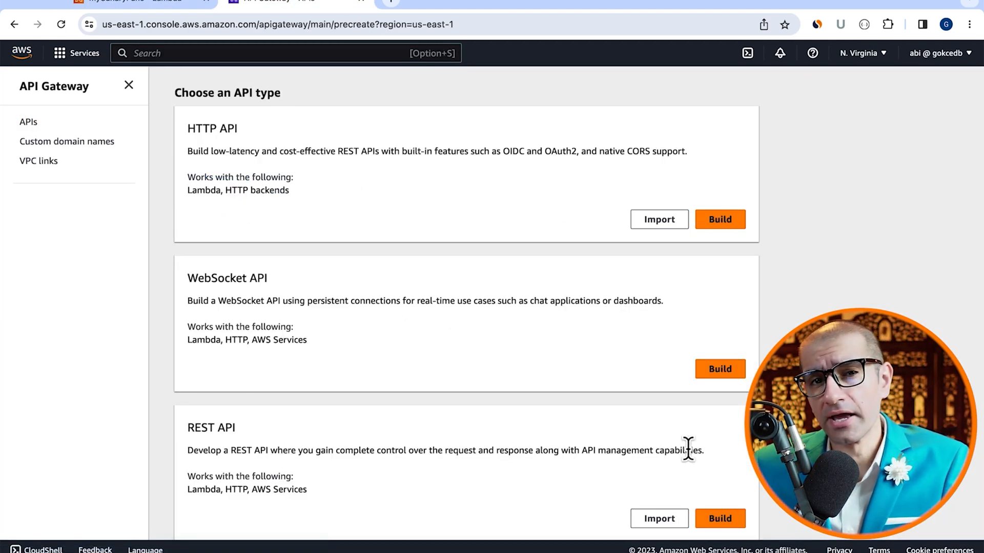
Start building a new REST API named MyTestApi.
click(719, 518)
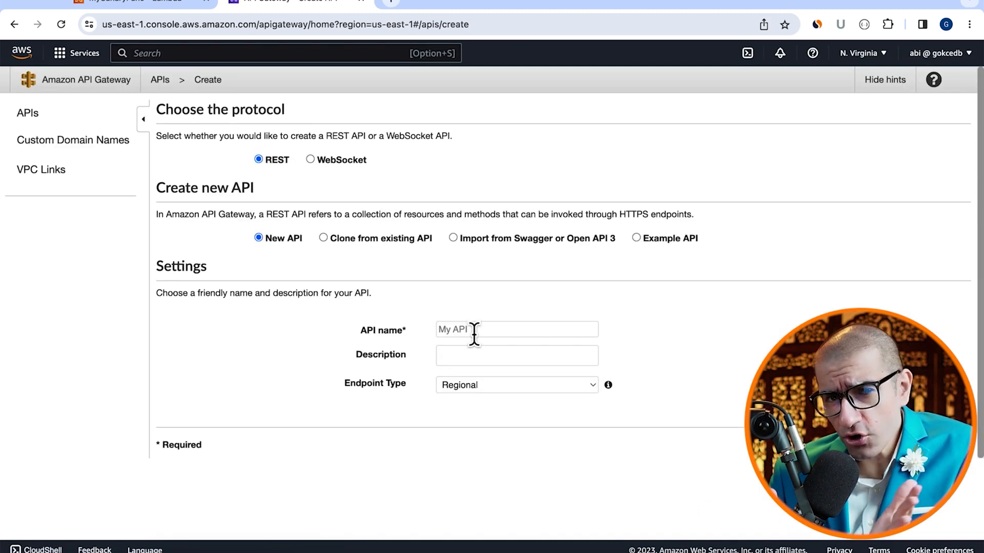
text(MyTestApi)
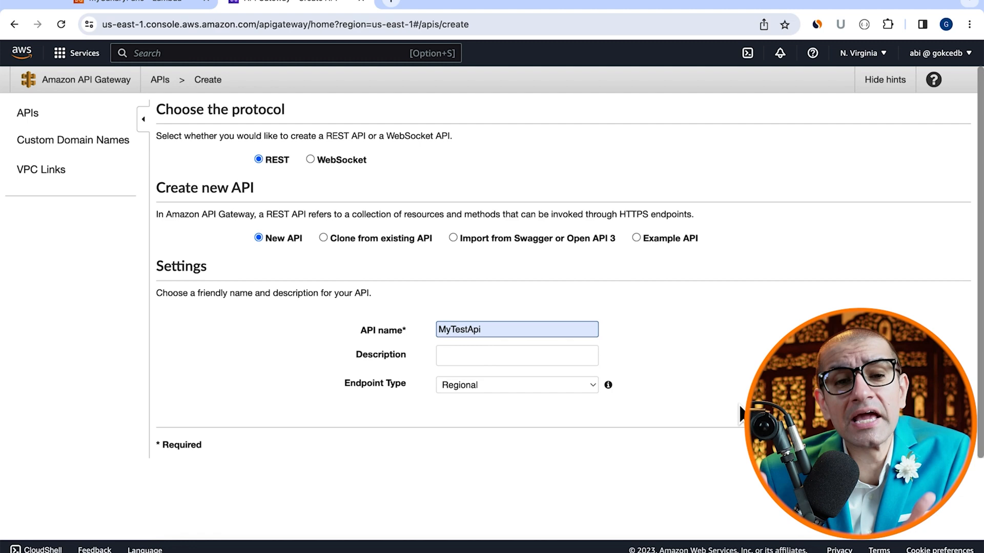
mouse_move(677, 508)
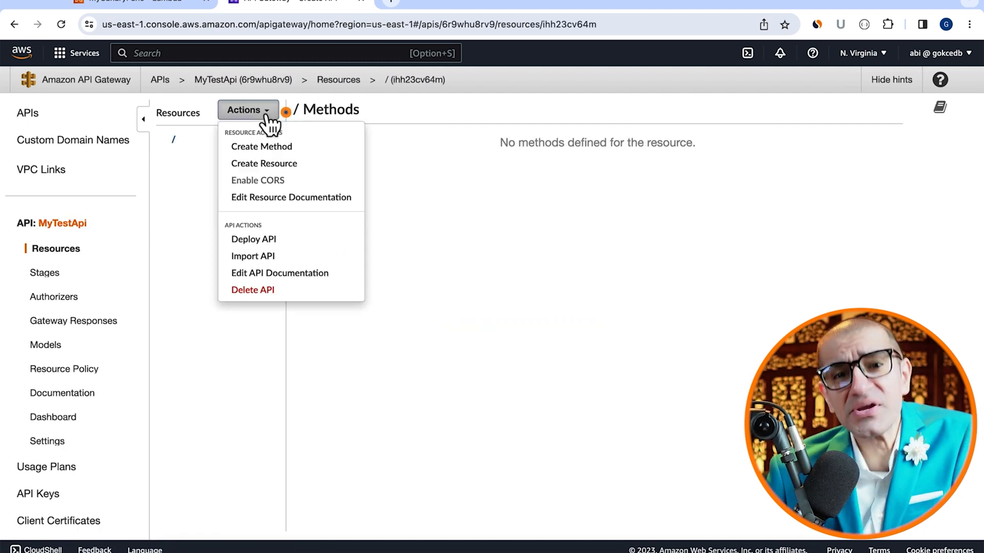
Add a root GET method integrated with myCanaryFunc:1 and confirm its test returns 'version 1'.
click(261, 146)
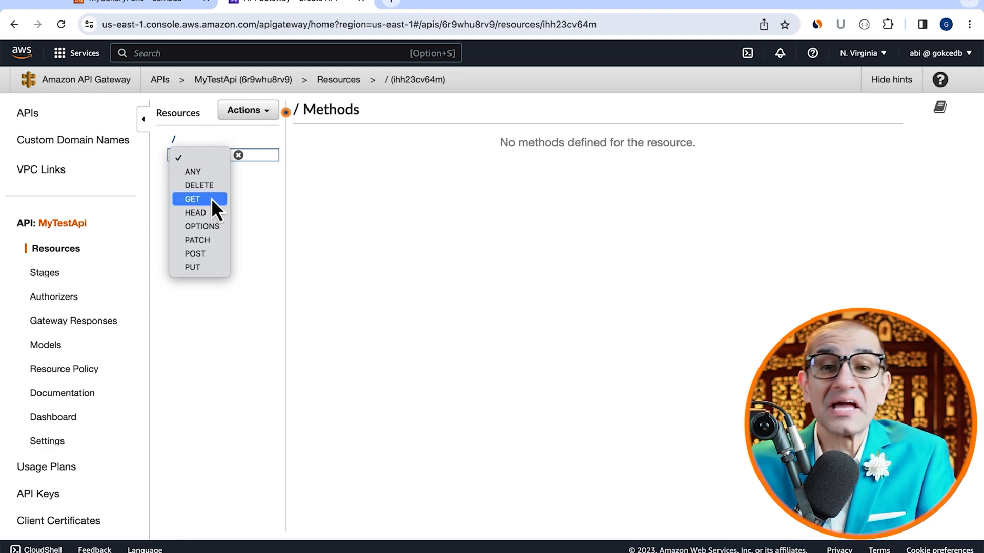
click(192, 199)
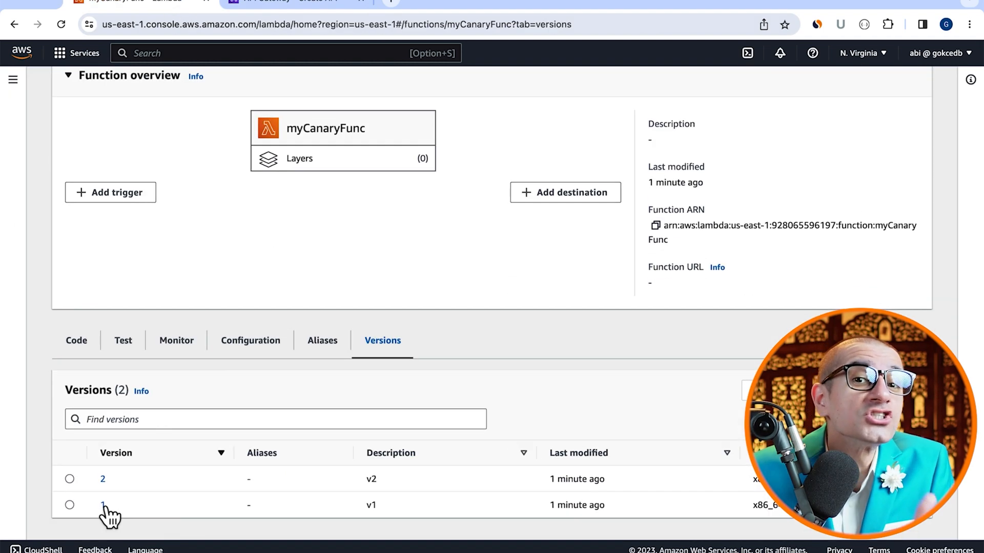
click(103, 505)
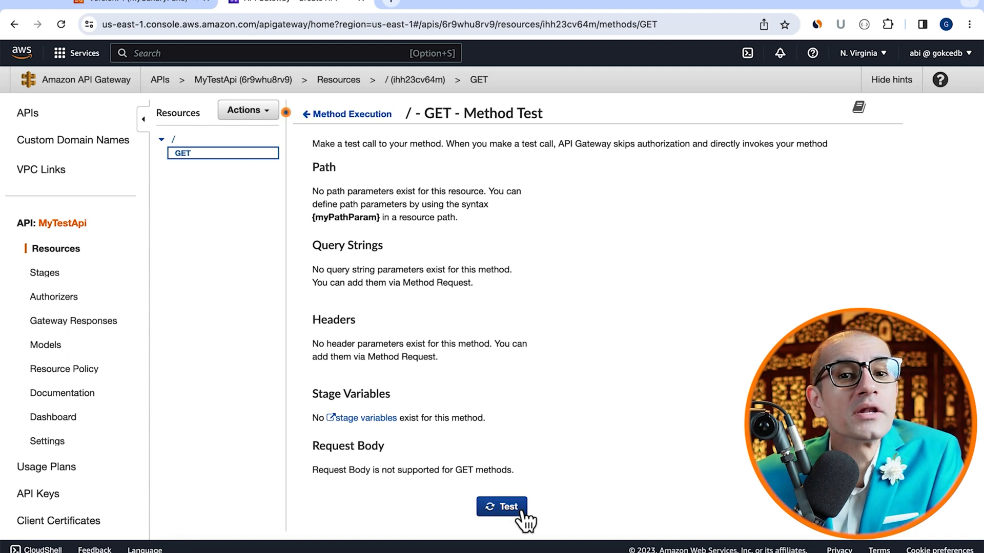
click(501, 507)
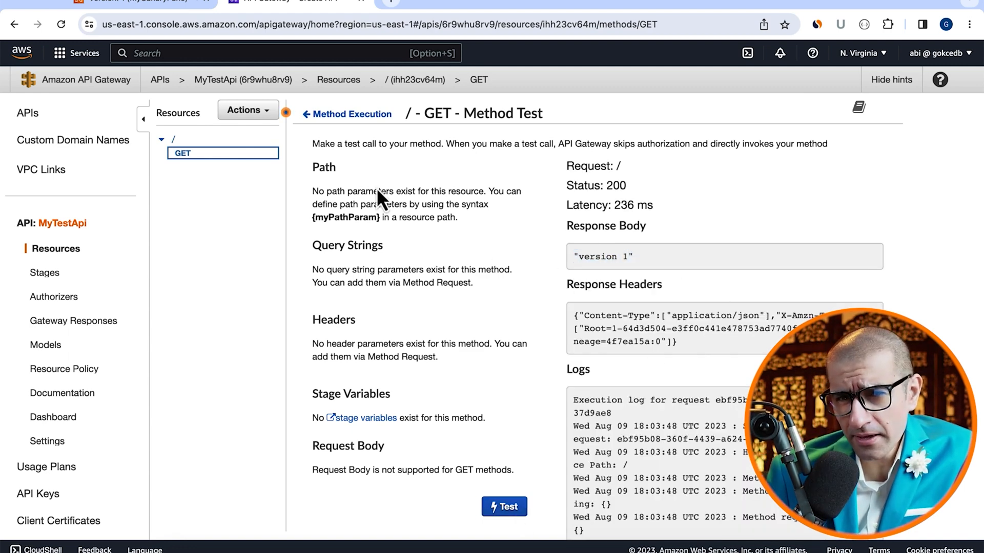
click(247, 110)
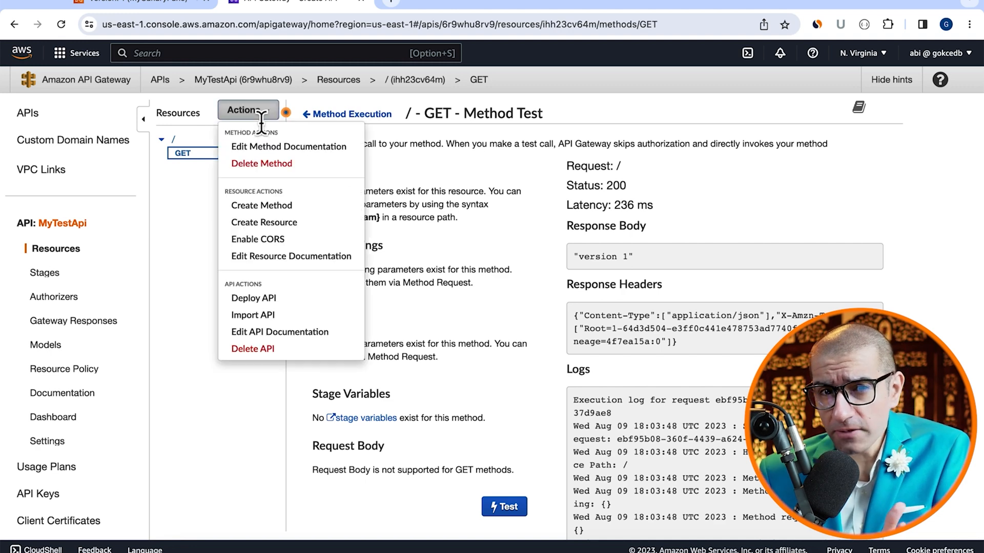
click(254, 297)
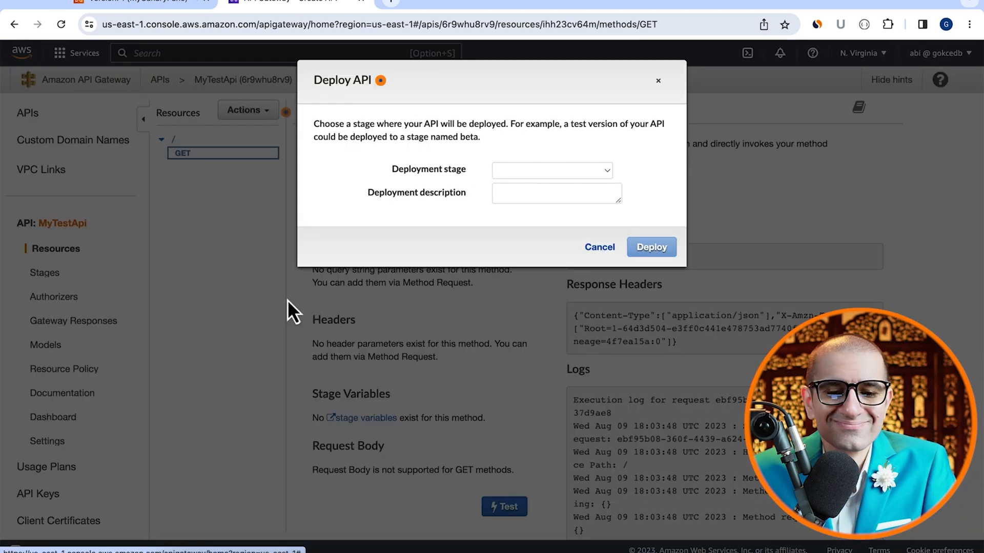
Deploy MyTestApi to a new stage named qa.
click(550, 170)
text(qa)
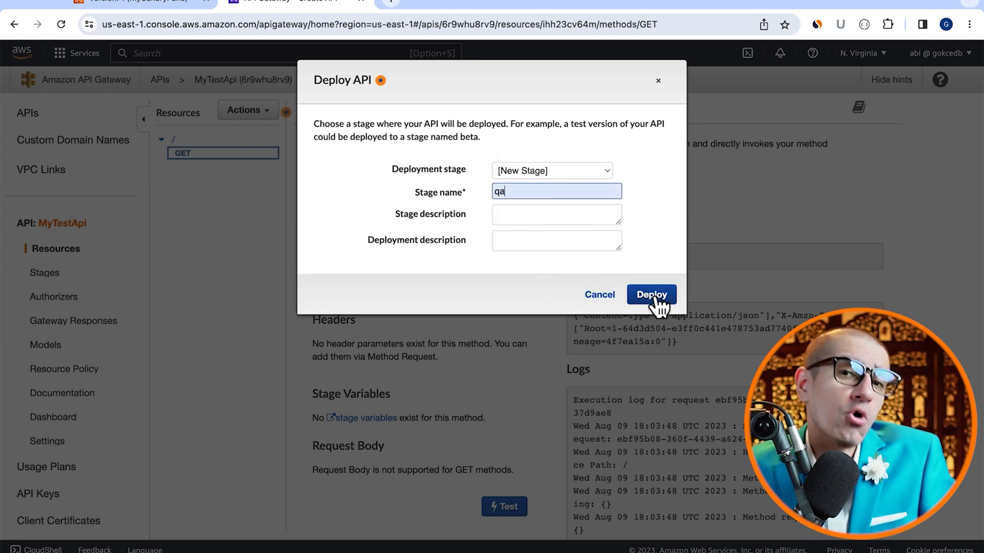
click(651, 295)
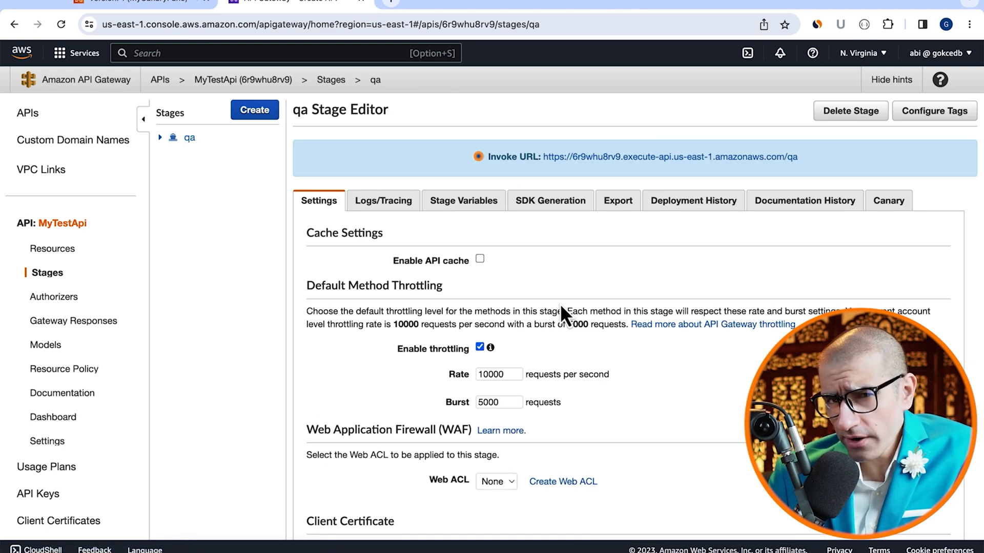
mouse_move(596, 181)
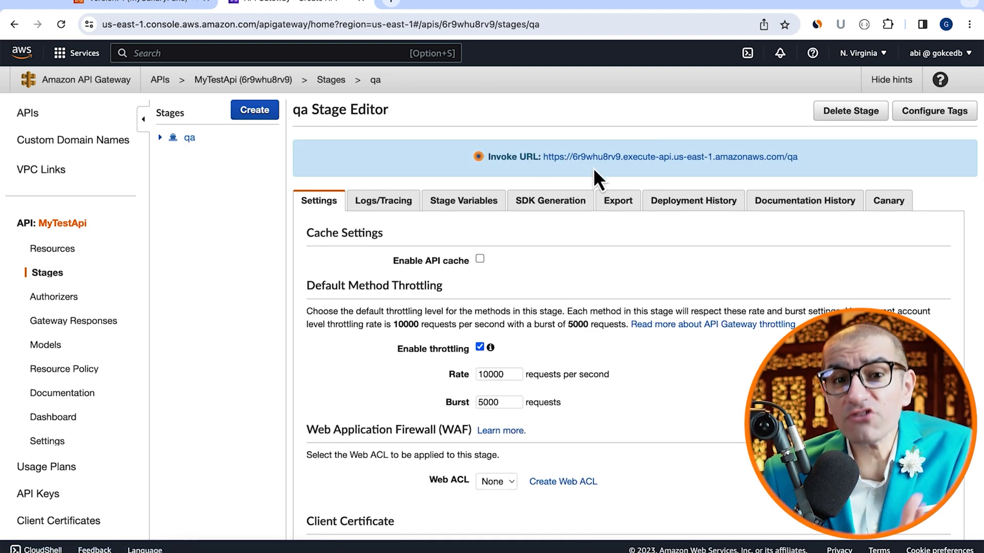
Open the qa invoke URL in a new tab and view the stage's Canary settings.
click(670, 156)
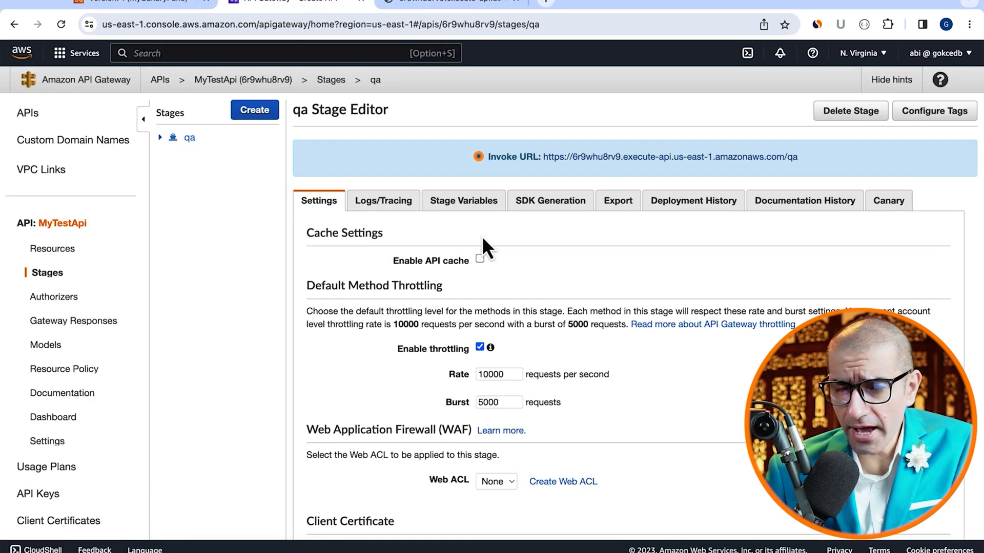
mouse_move(897, 210)
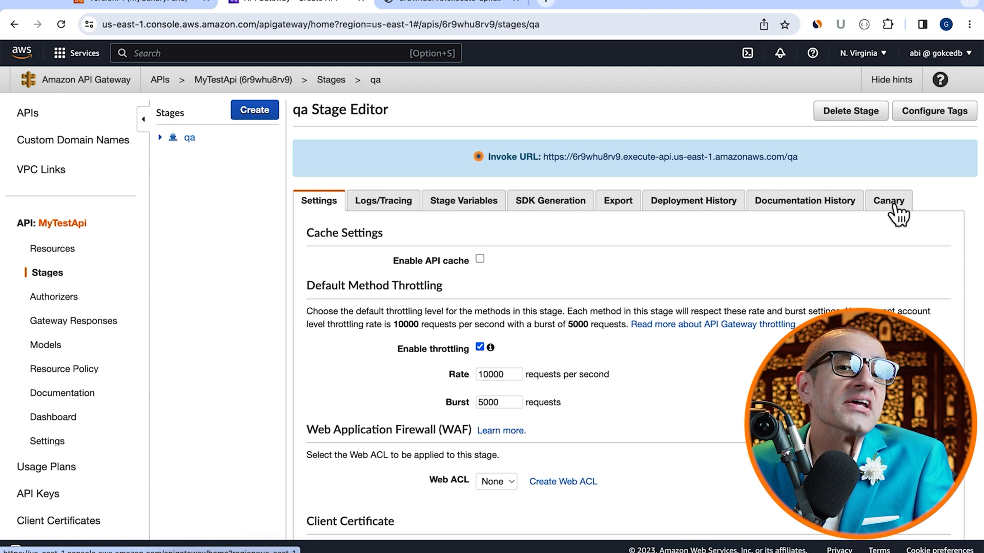
click(889, 201)
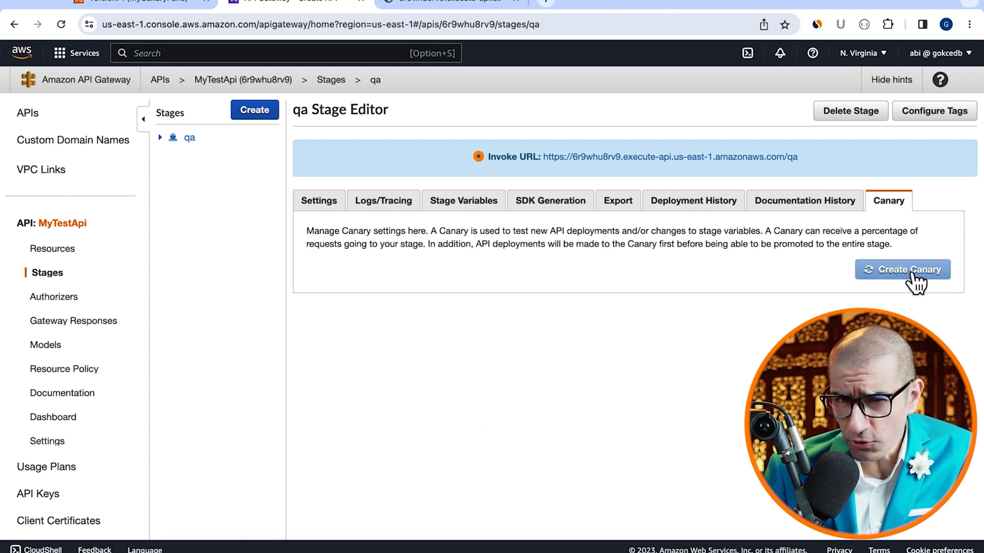
Create a canary on the qa stage receiving 50% of requests.
click(902, 269)
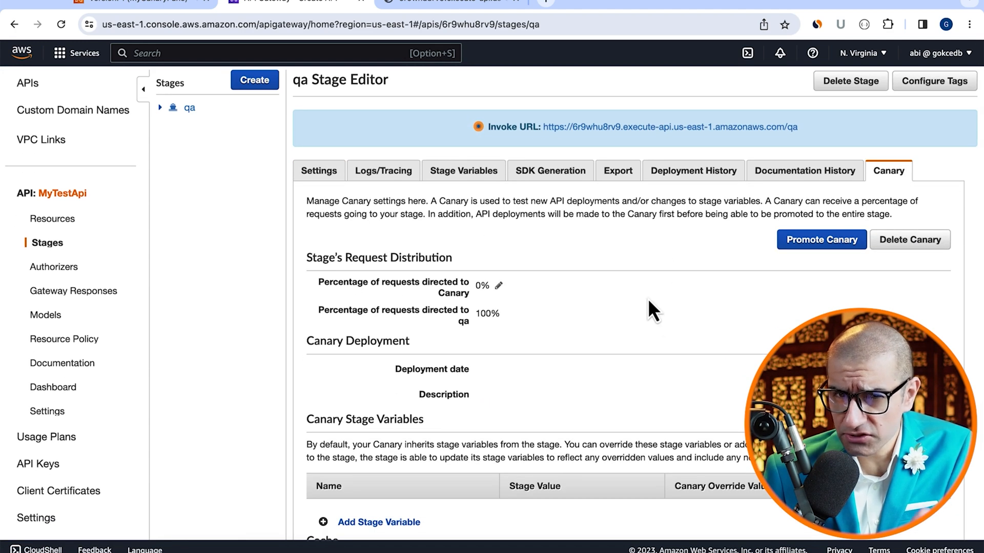
scroll(down, 3)
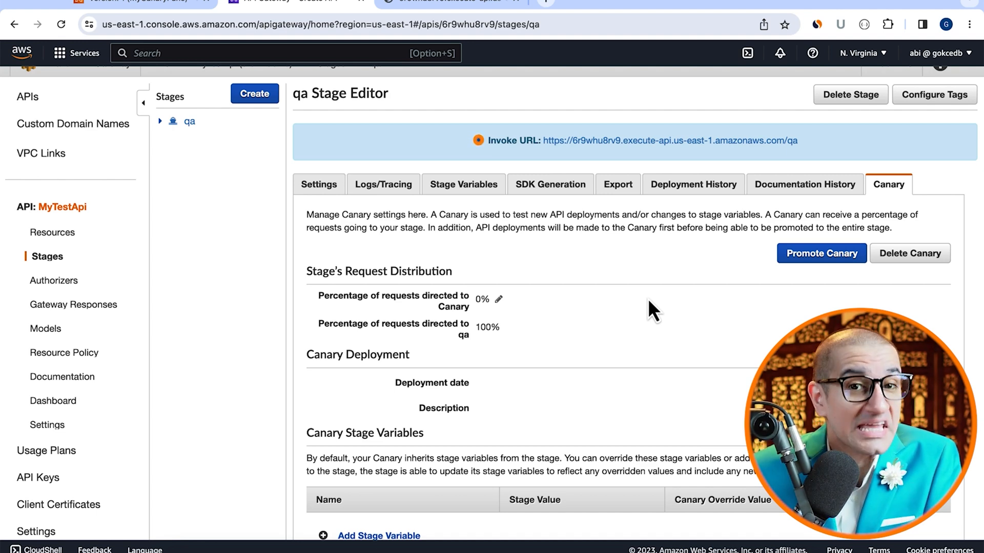
click(495, 299)
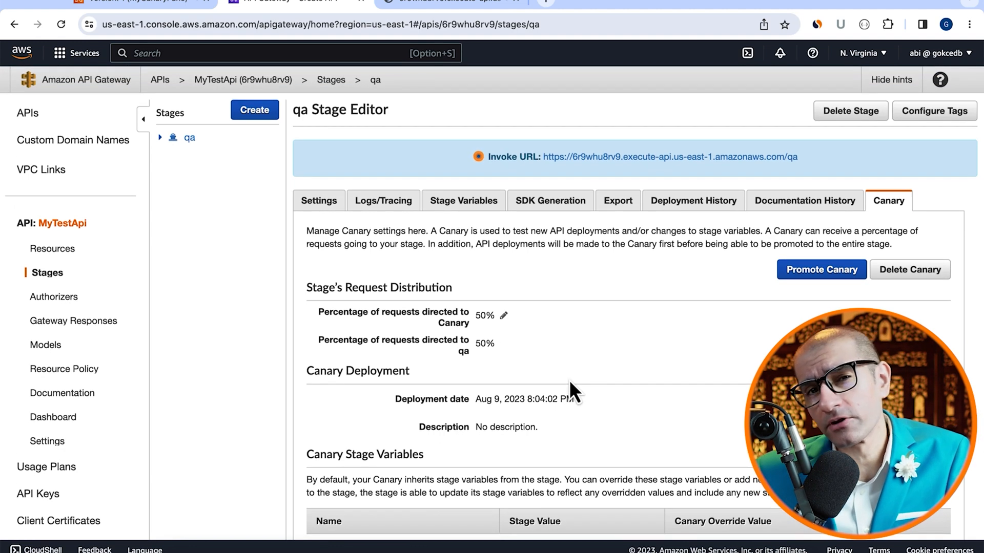
click(54, 248)
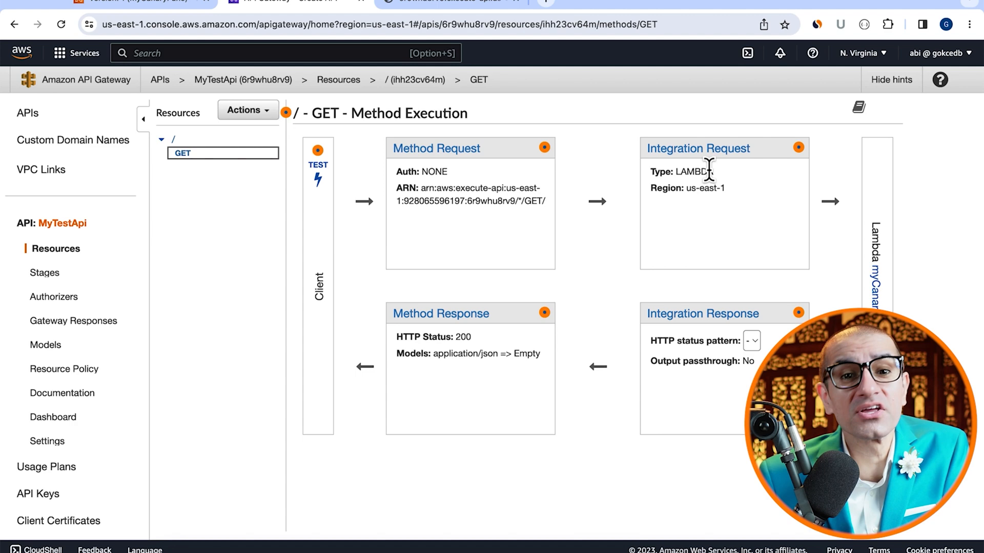
Switch the GET integration to myCanaryFunc:2 and grant API Gateway invoke permission.
click(698, 148)
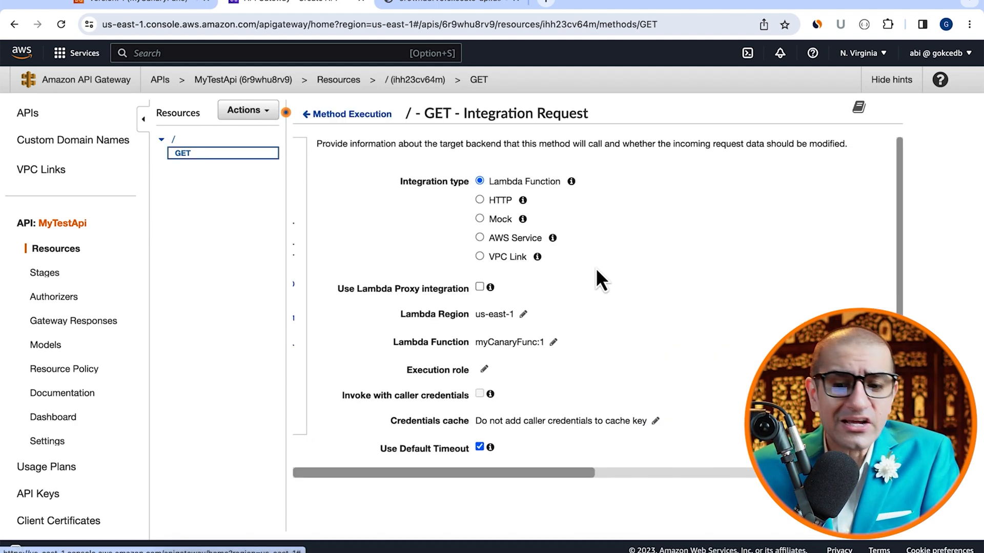
scroll(down, 3)
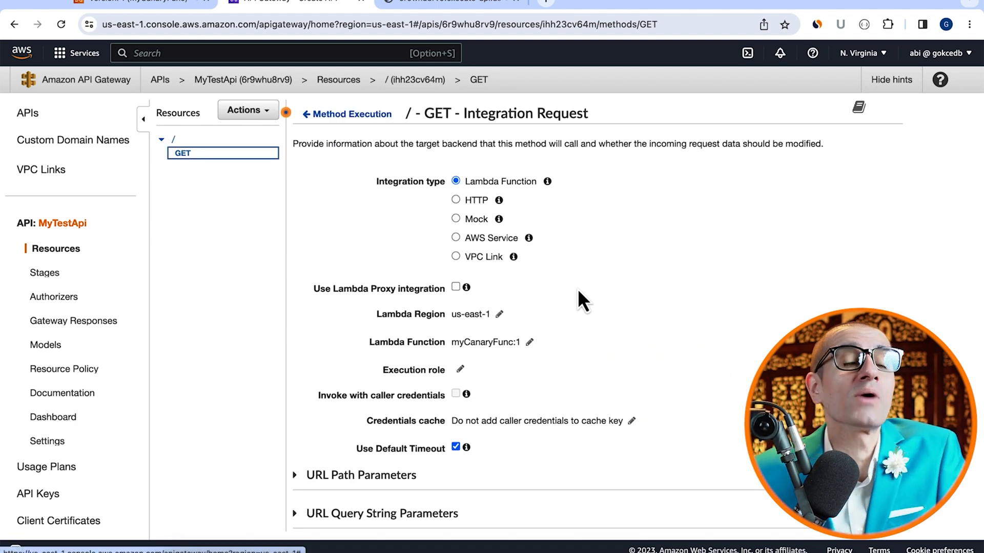
mouse_move(534, 355)
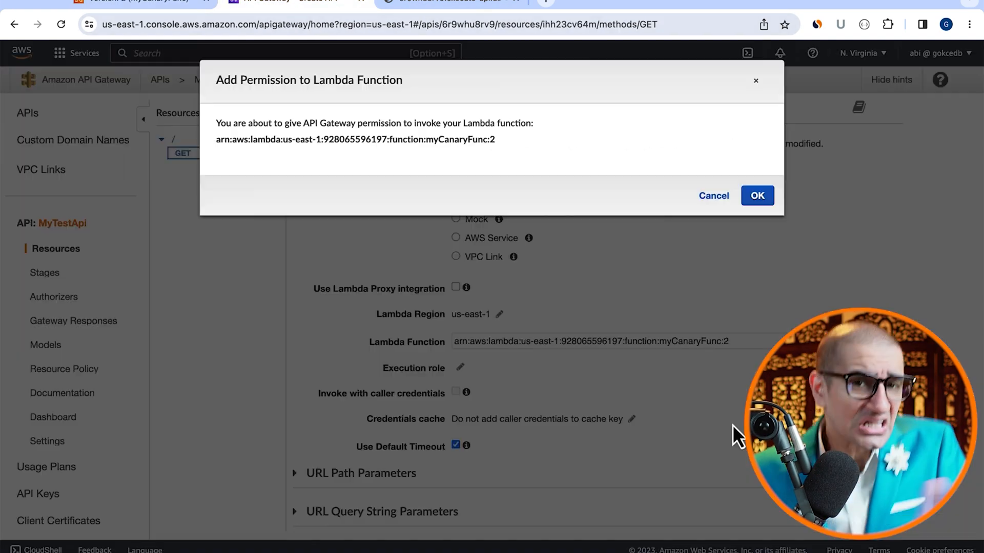
click(757, 196)
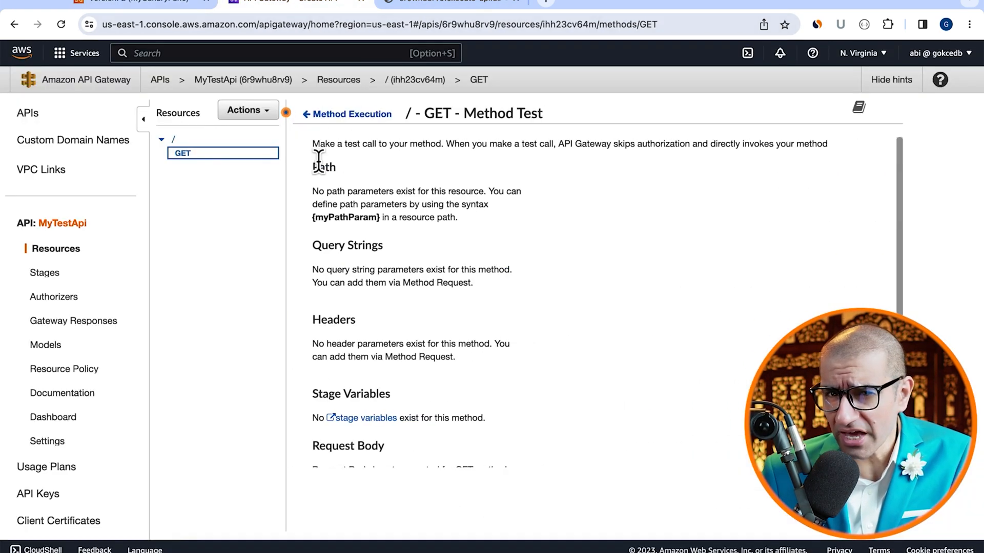
Run the GET method test twice, confirming status 200 and a 'version 2' response body.
click(504, 506)
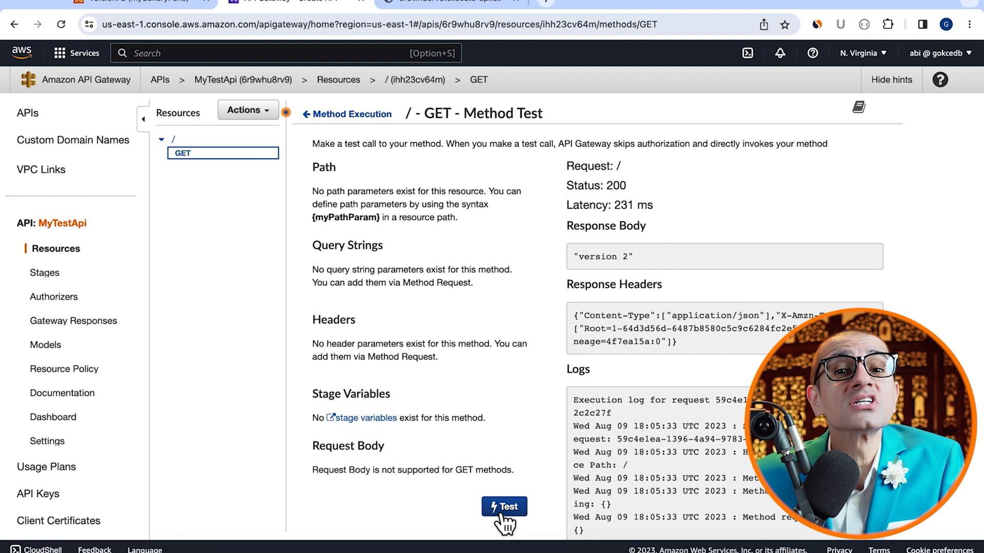
mouse_move(621, 289)
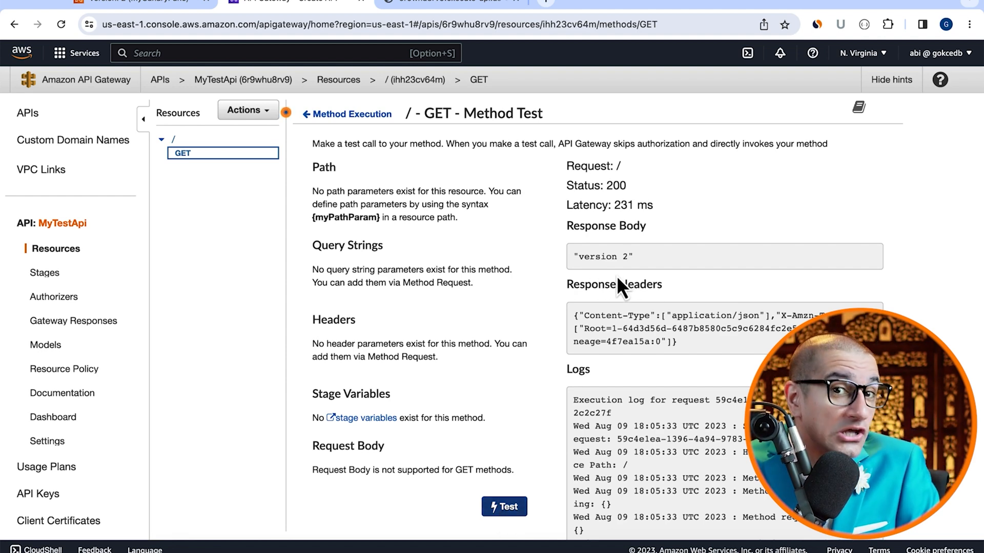
click(503, 506)
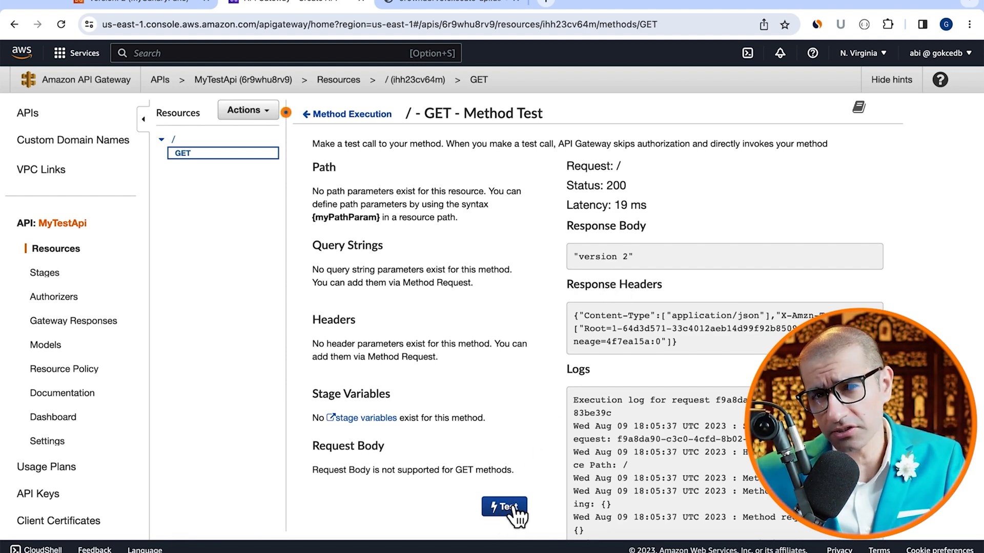
mouse_move(282, 141)
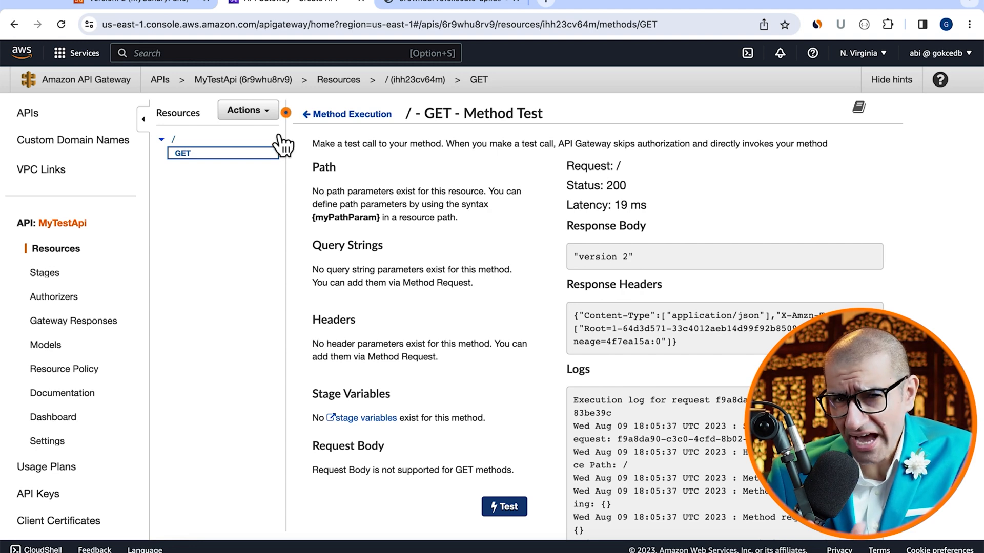
click(247, 110)
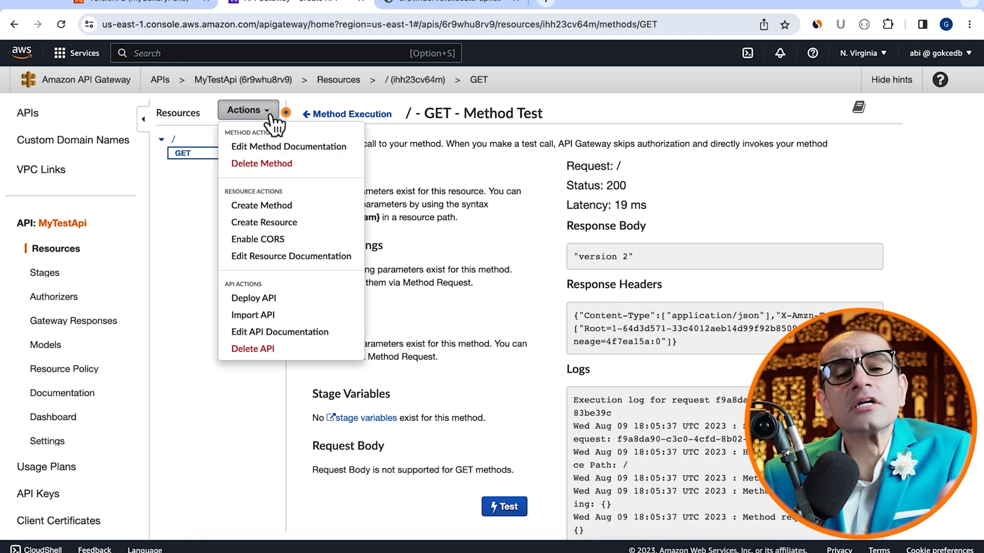
Deploy MyTestApi with qa chosen as the deployment stage.
click(254, 299)
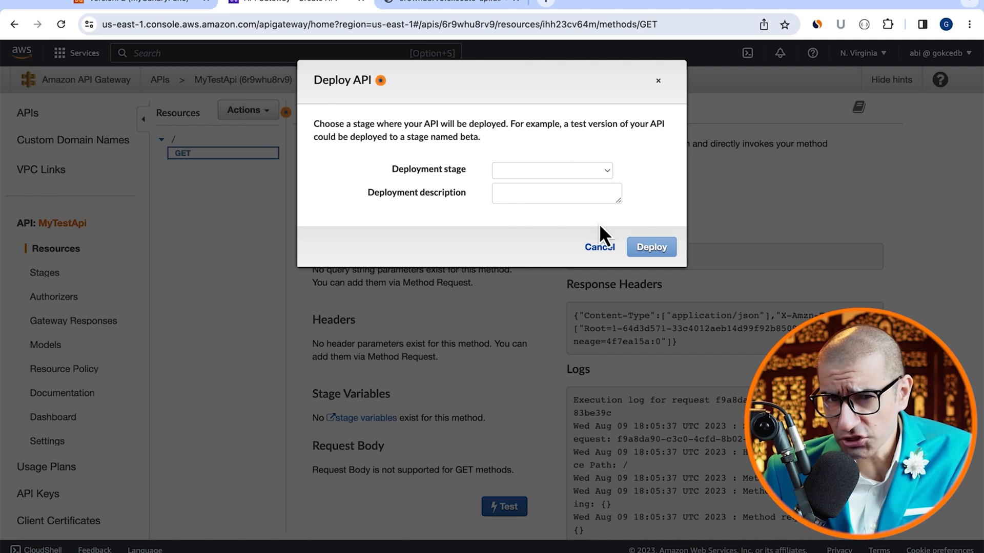
click(551, 170)
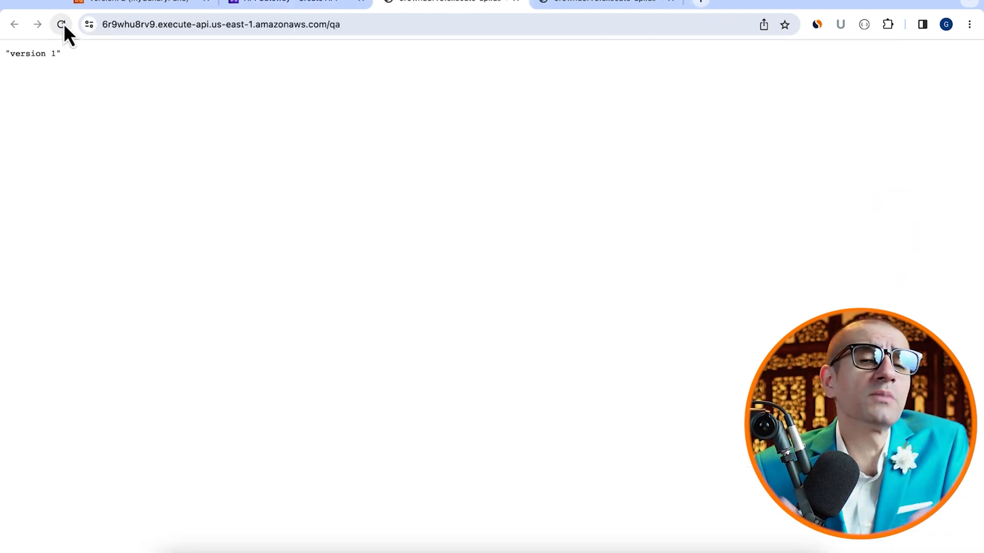
Reload the qa invoke URL repeatedly, seeing 'version 1' and 'version 2' alternate.
click(61, 24)
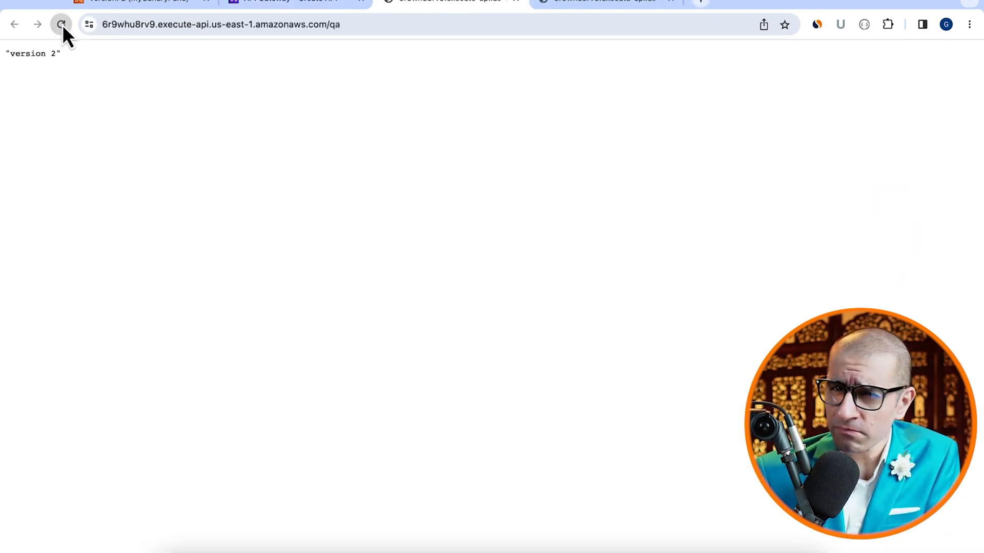
click(60, 24)
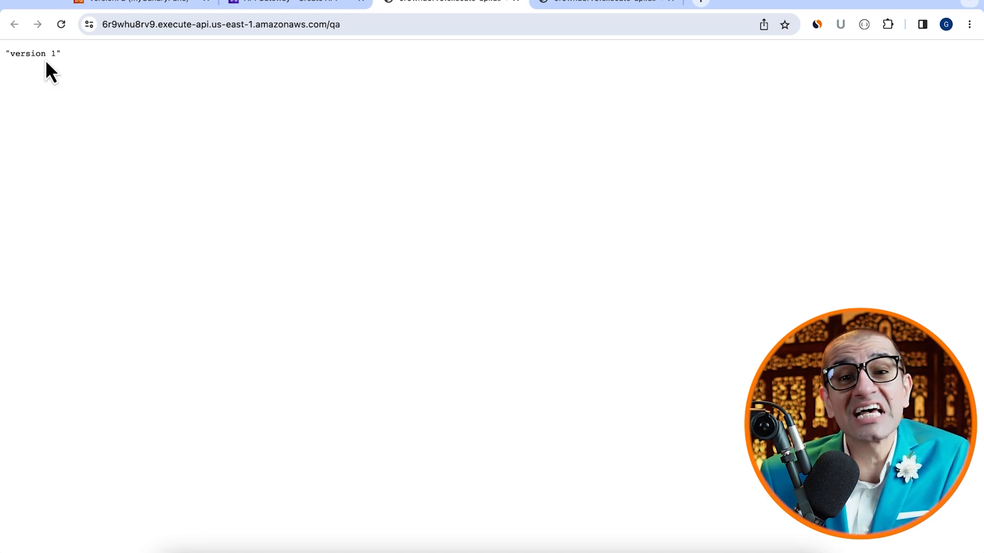
click(282, 2)
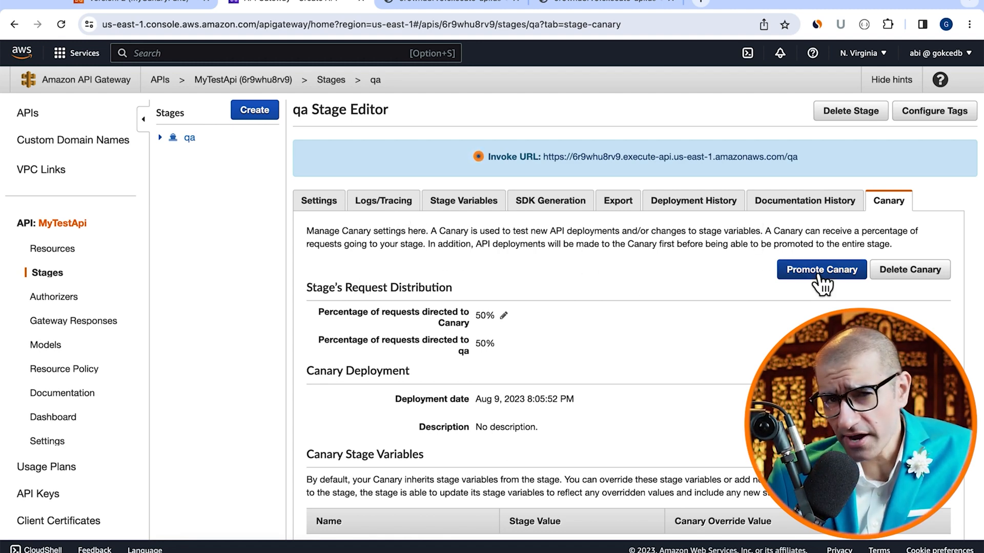
Promote the qa canary to 100% qa traffic and recheck the endpoint for 'version 2'.
click(821, 269)
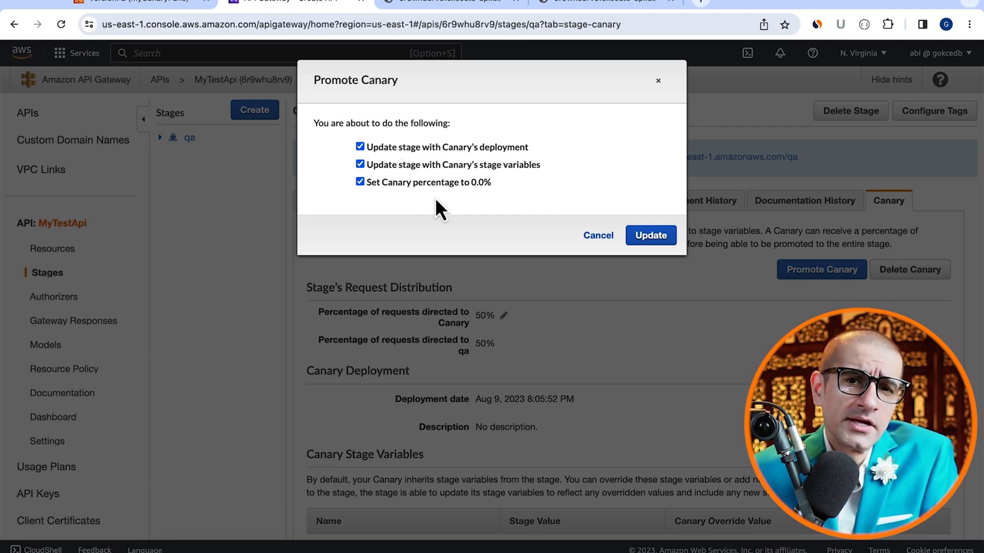
click(650, 235)
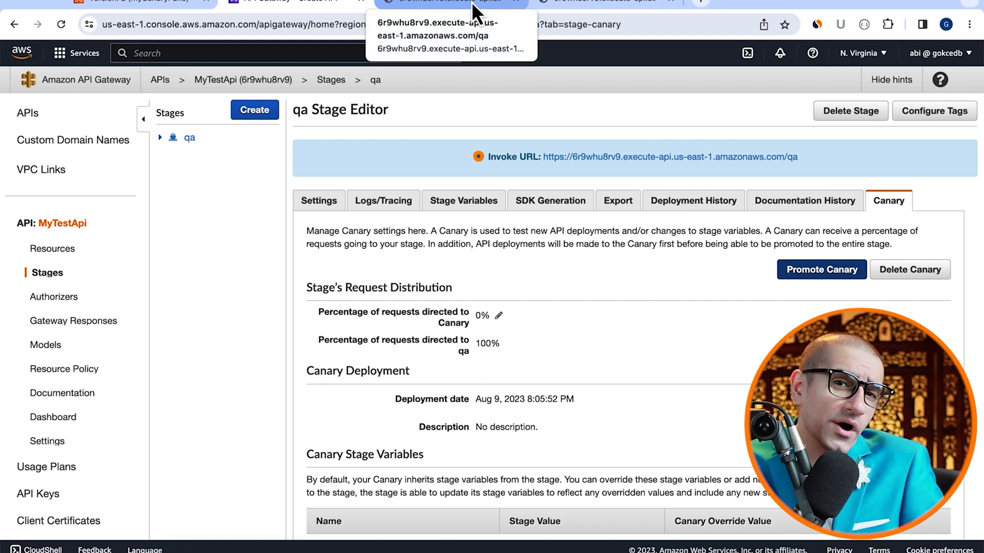
click(451, 30)
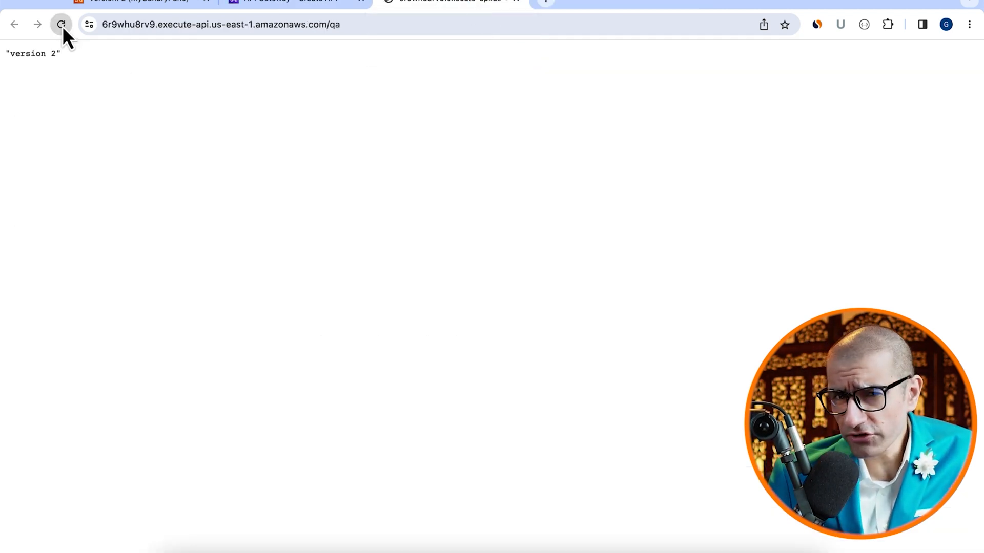